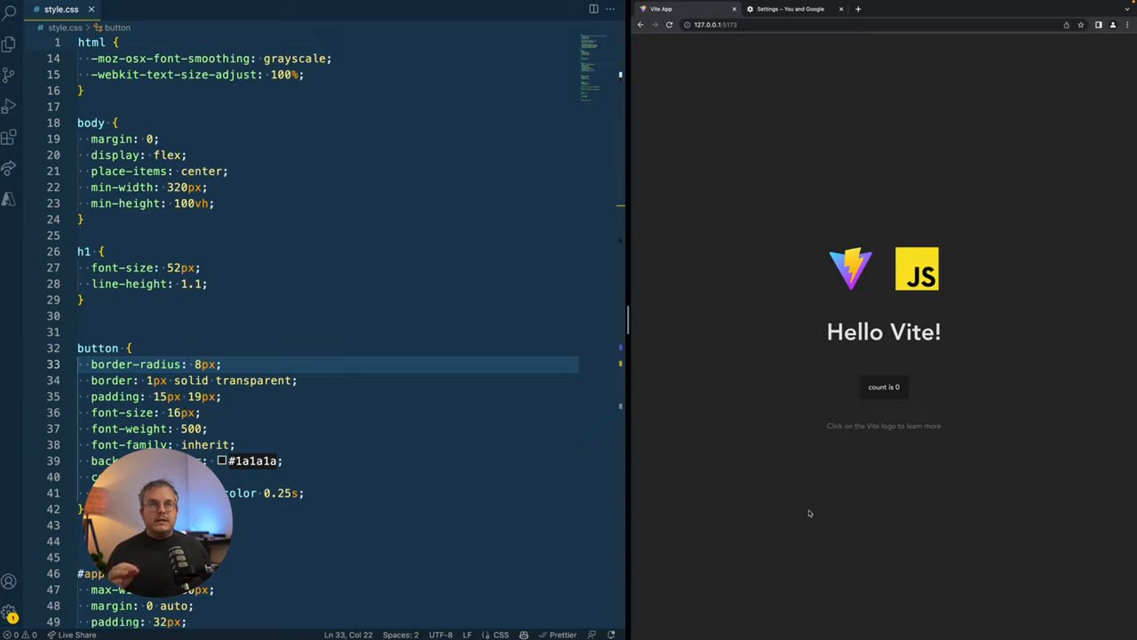
{"action": "mouse_move", "coordinate": [791, 457]}
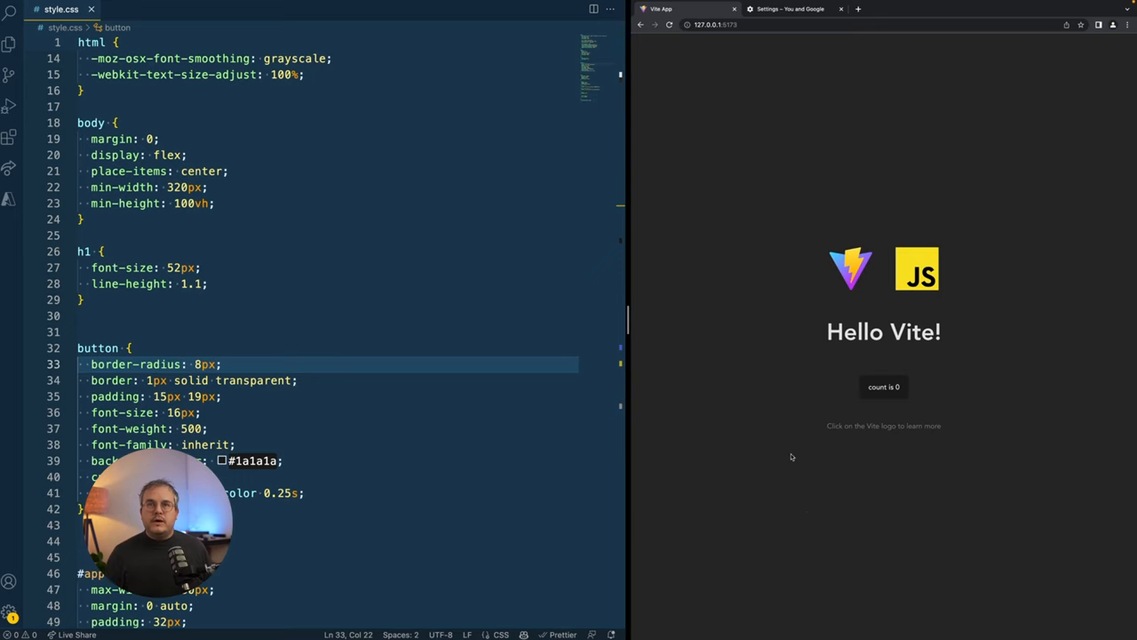
- Set Chrome's Appearance font size setting to Very large
{"action": "left_click", "coordinate": [785, 9]}
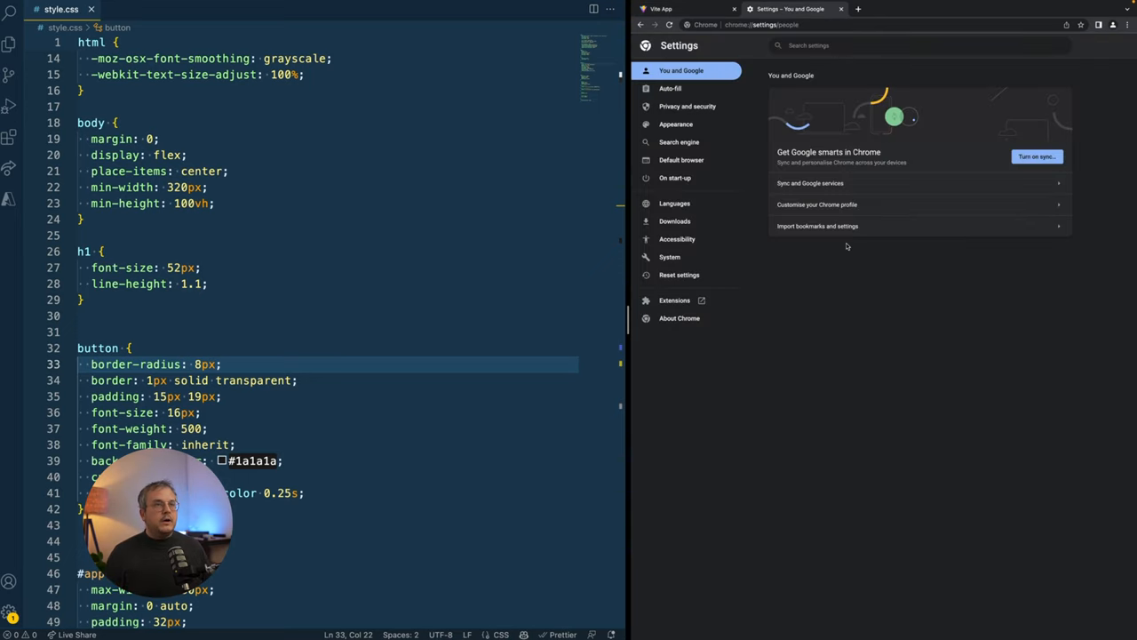
{"action": "left_click", "coordinate": [675, 124]}
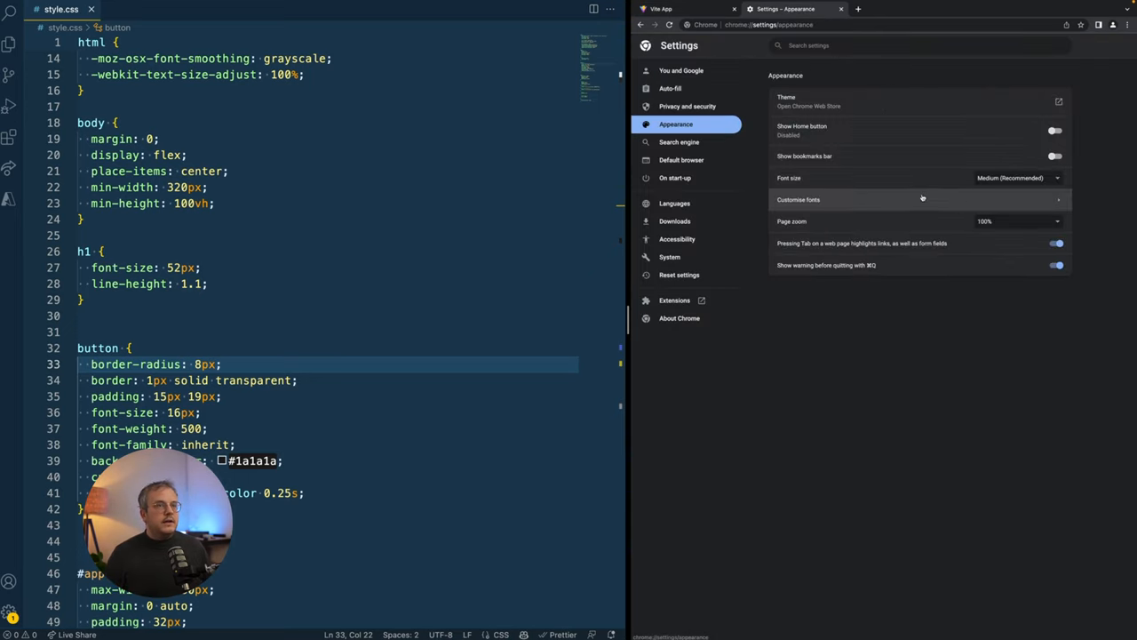
{"action": "left_click", "coordinate": [1017, 178]}
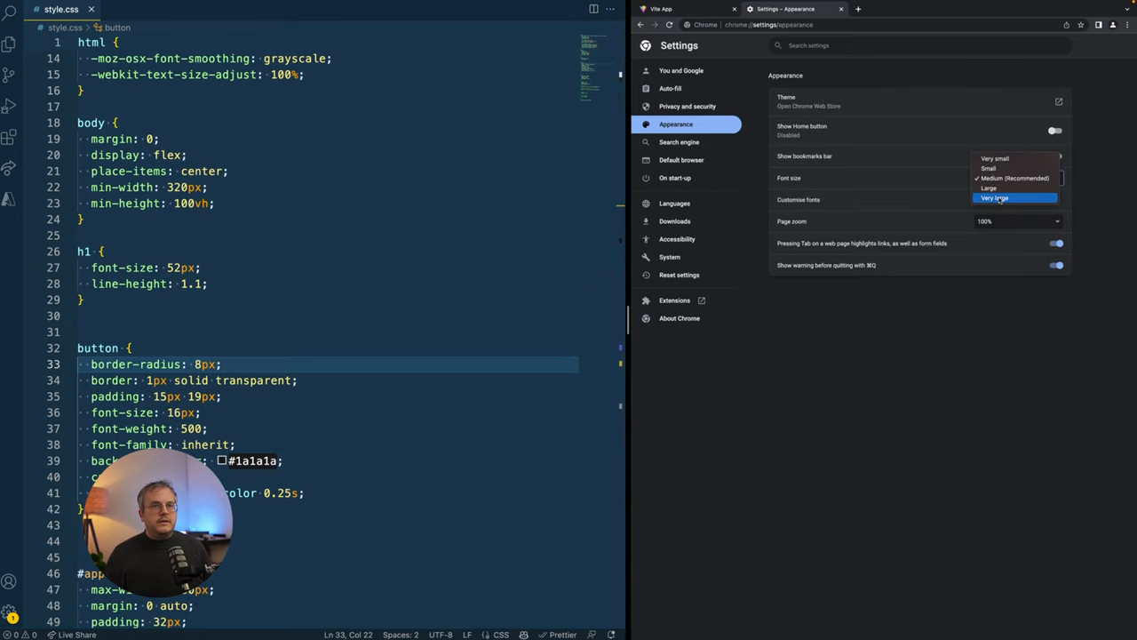
{"action": "left_click", "coordinate": [690, 9]}
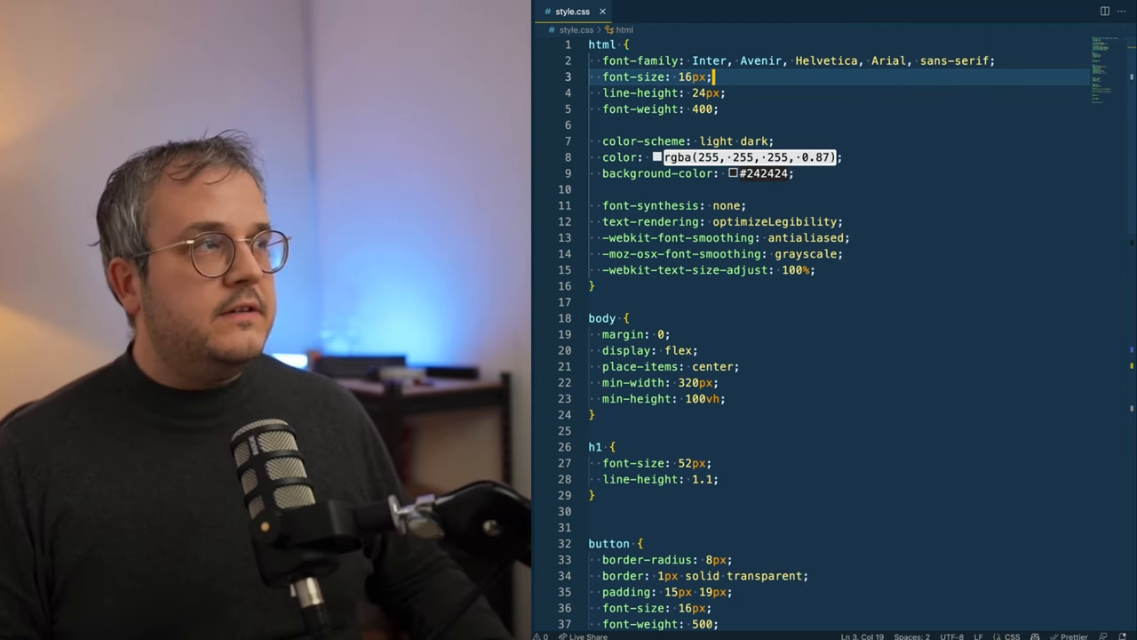
- Note that 1 rem = 16px, remove the note, then set html font-size to 10px
{"action": "type", "text": "1 rem ="}
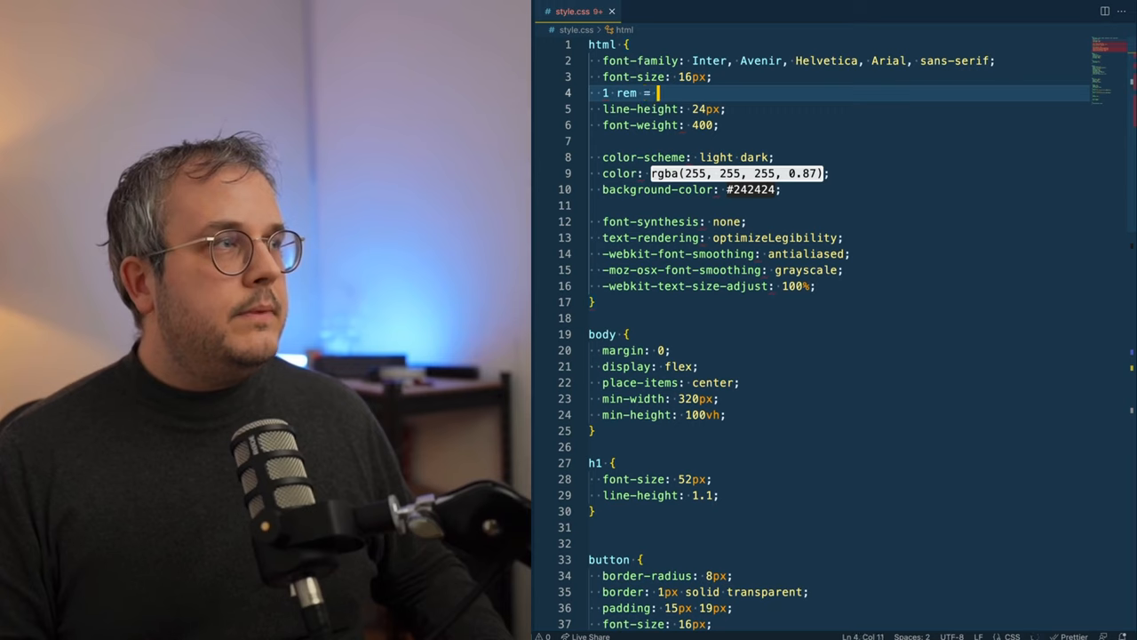
{"action": "type", "text": "16px"}
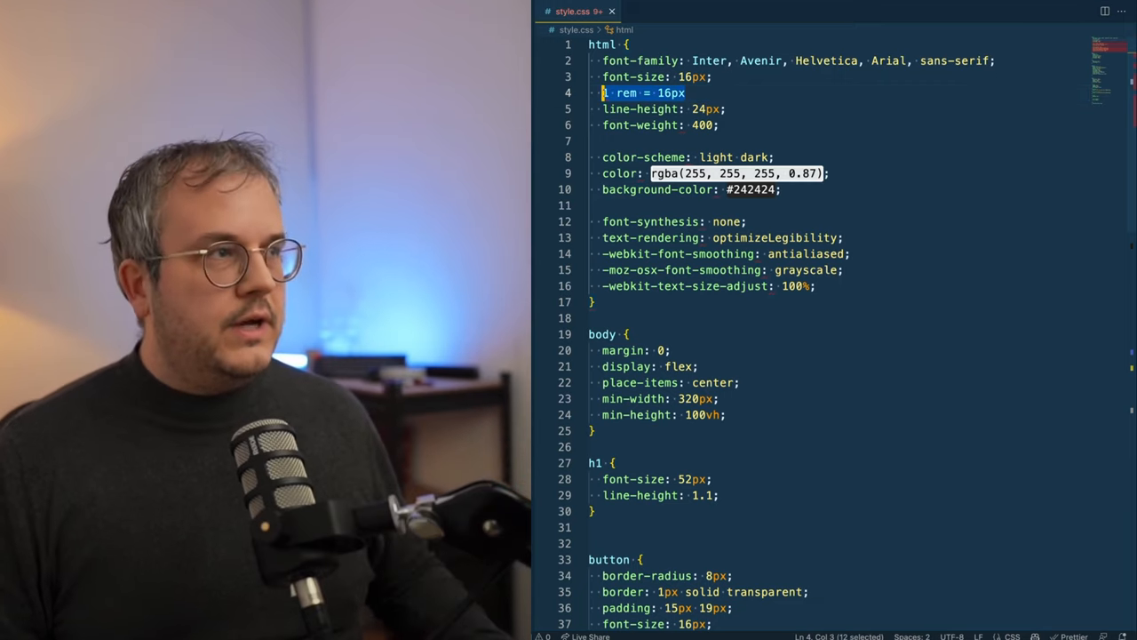
{"action": "key", "text": "Delete"}
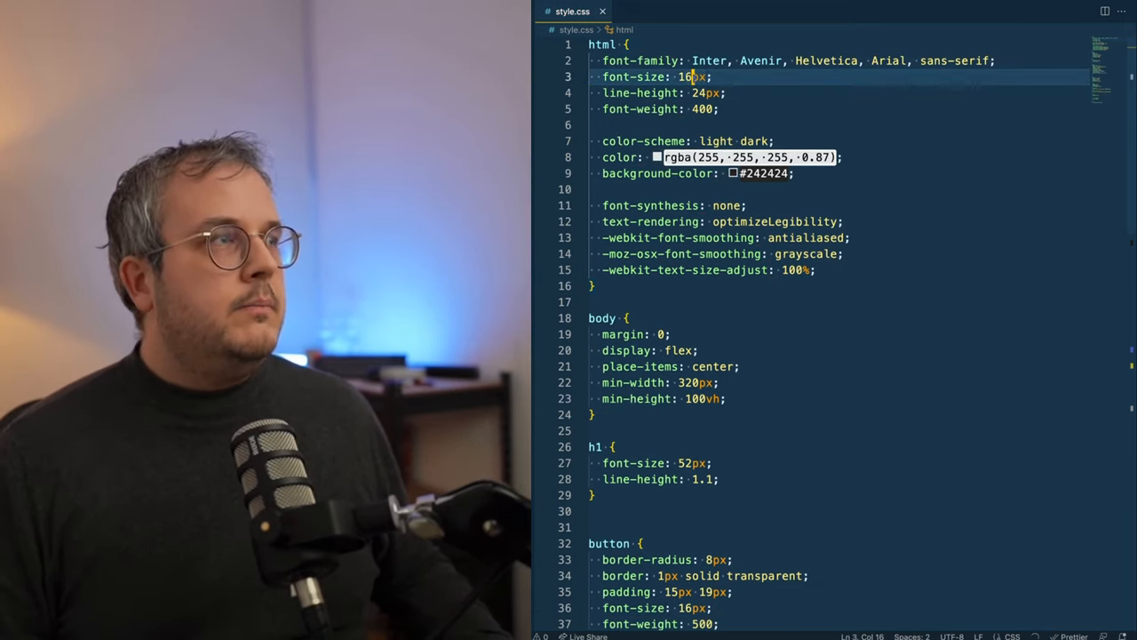
{"action": "key", "text": "Enter"}
{"action": "type", "text": "2rem = 2"}
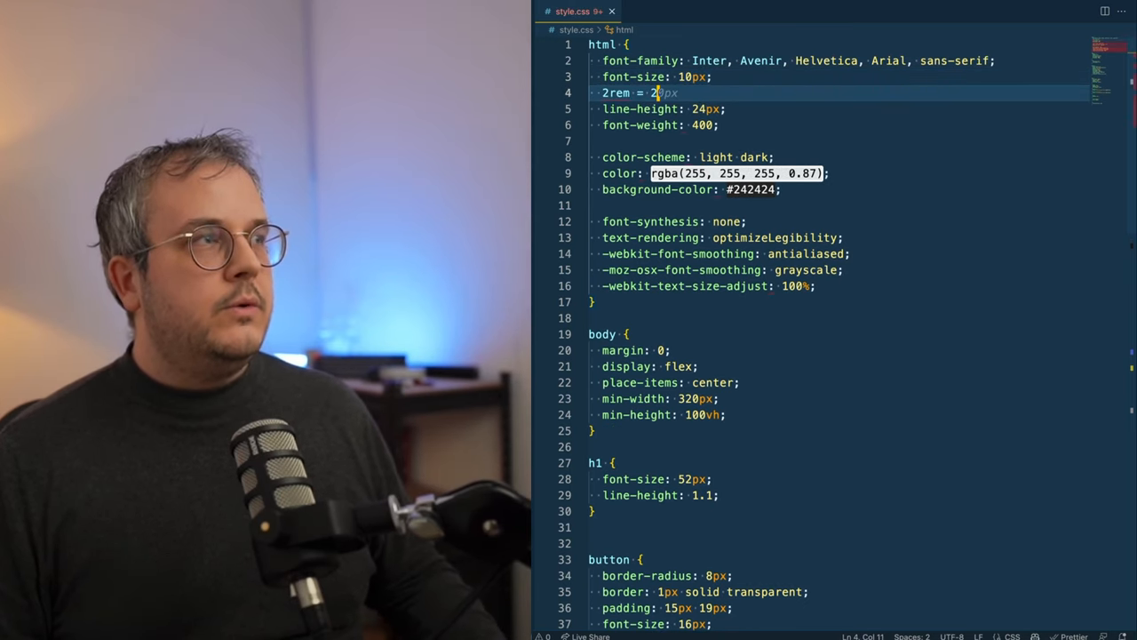
{"action": "type", "text": "0px;"}
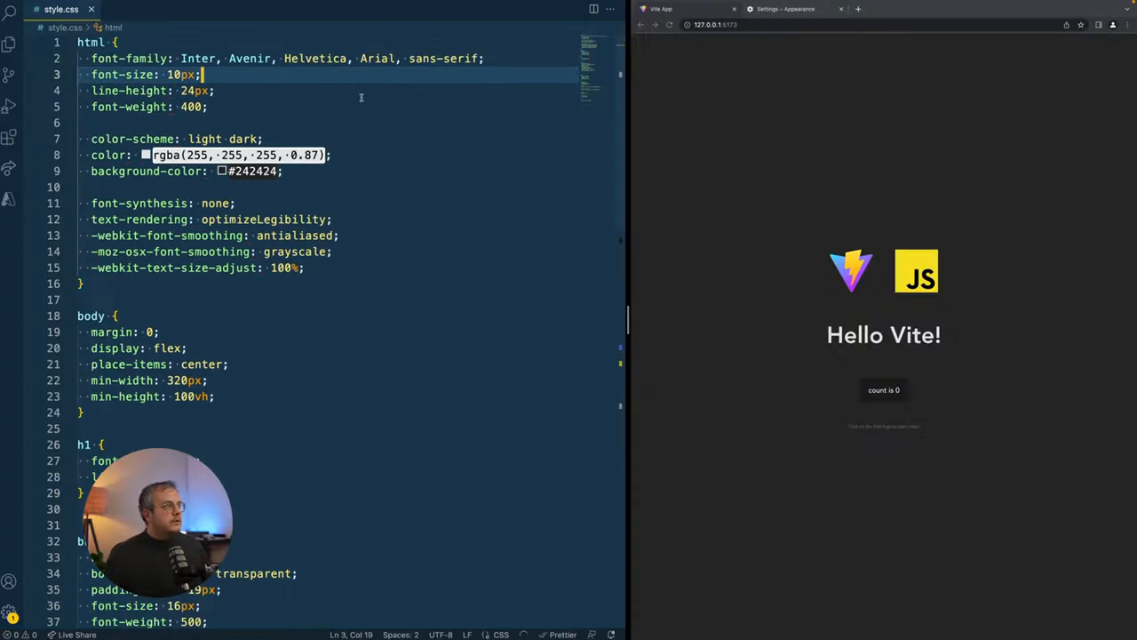
- Replace the h1 font-size 52px with 5.2rem
{"action": "double_click", "coordinate": [142, 74]}
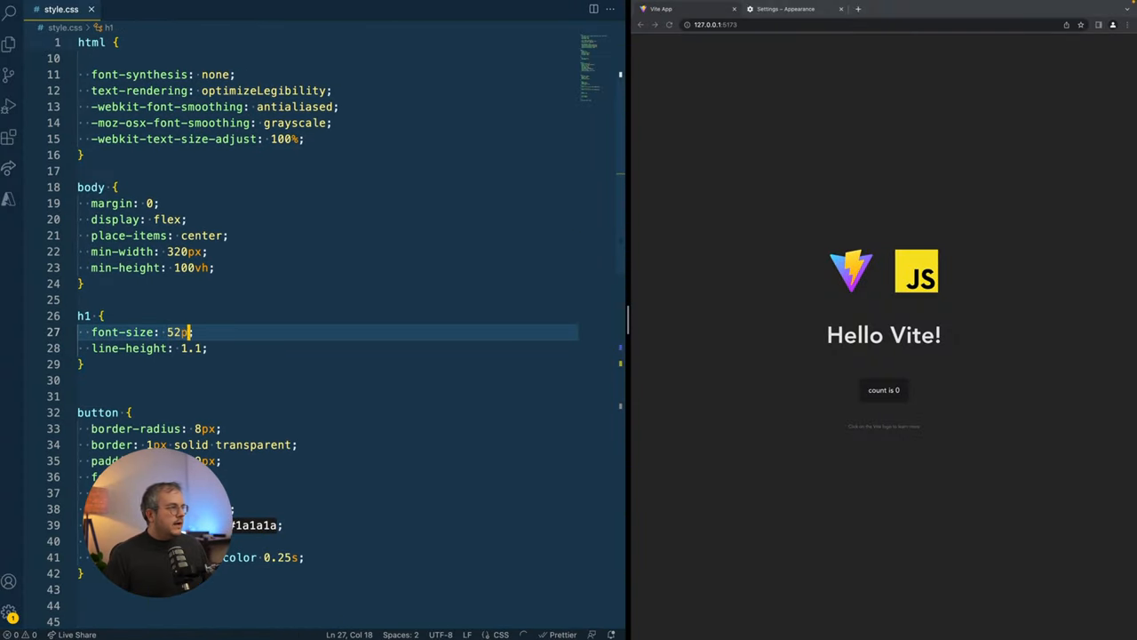
{"action": "type", "text": "5.2rem"}
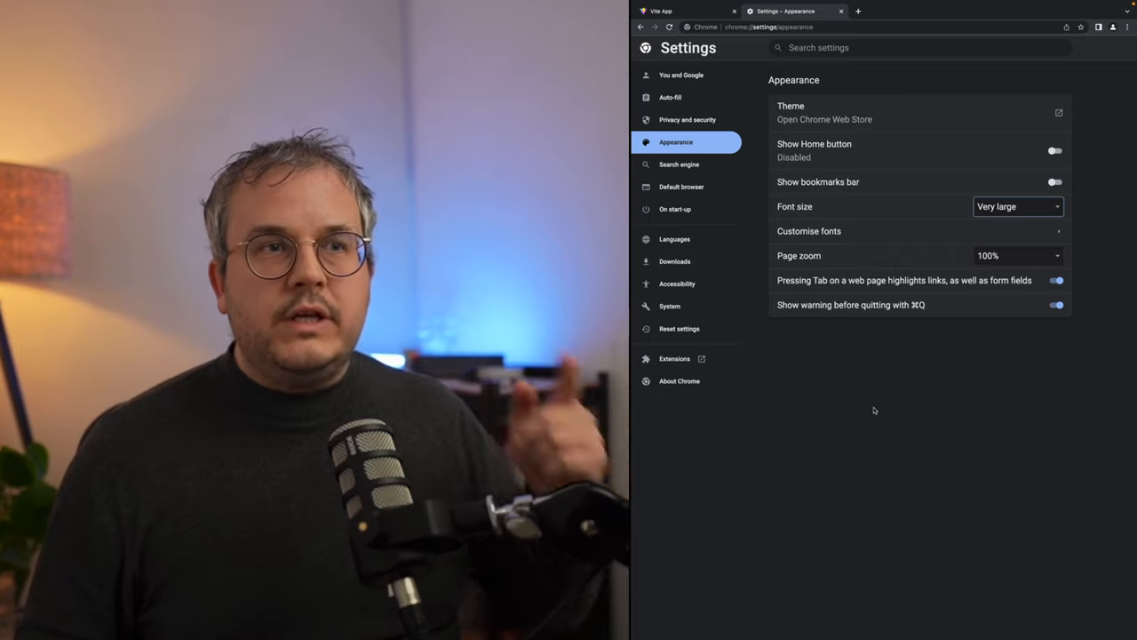
{"action": "mouse_move", "coordinate": [865, 377]}
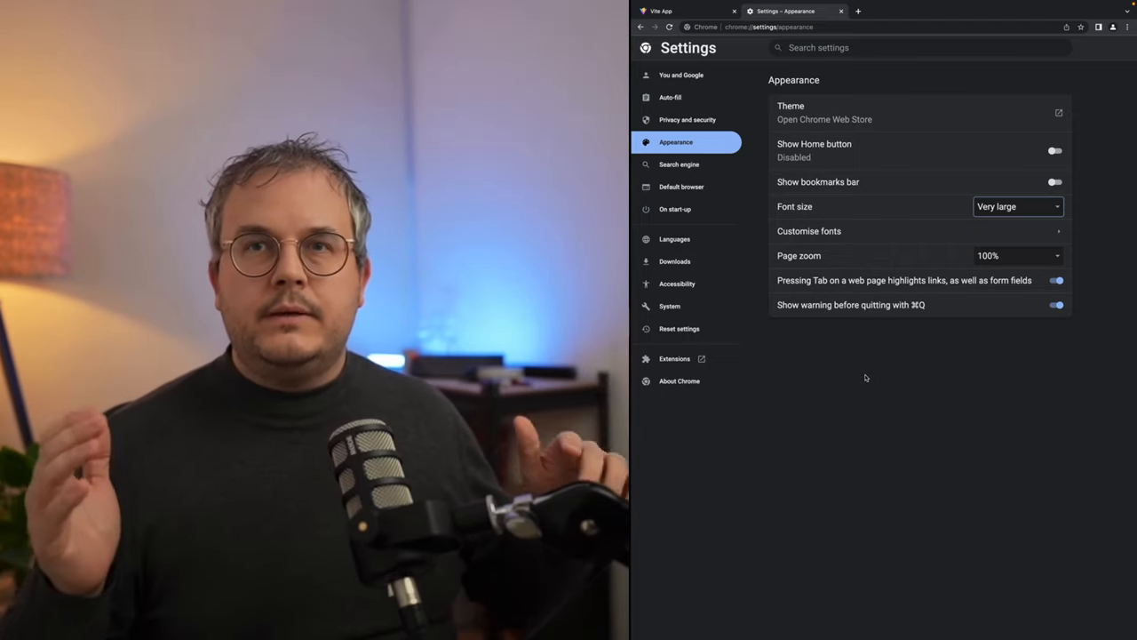
{"action": "mouse_move", "coordinate": [882, 394]}
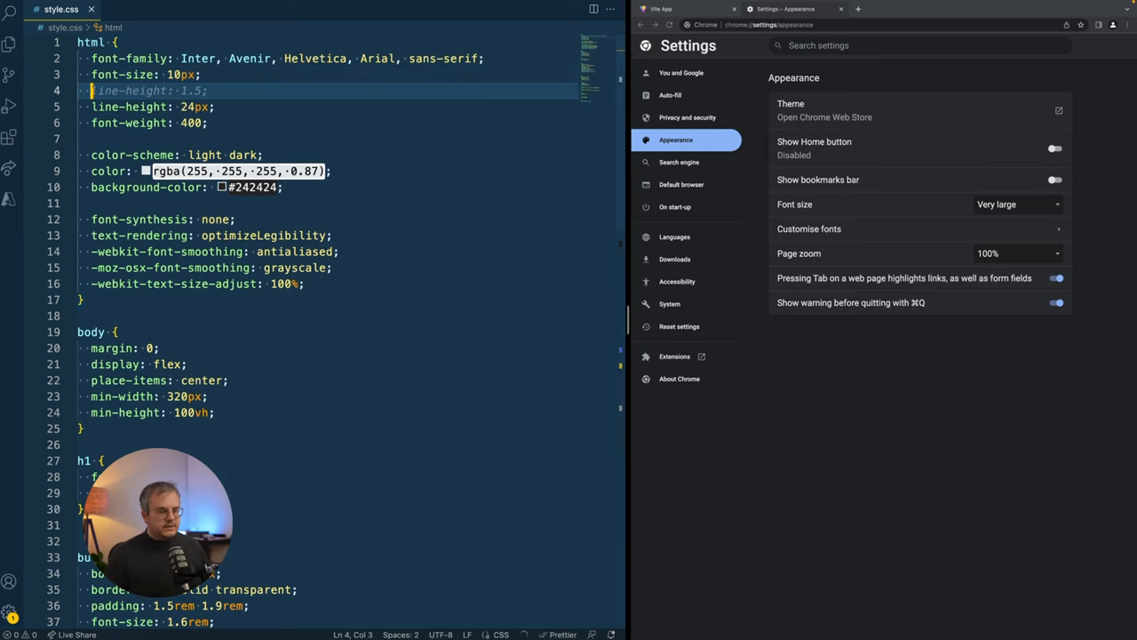
- Set html font-size to 62.5% (of 16px) and check the Vite page and browser font size
{"action": "type", "text": "100%"}
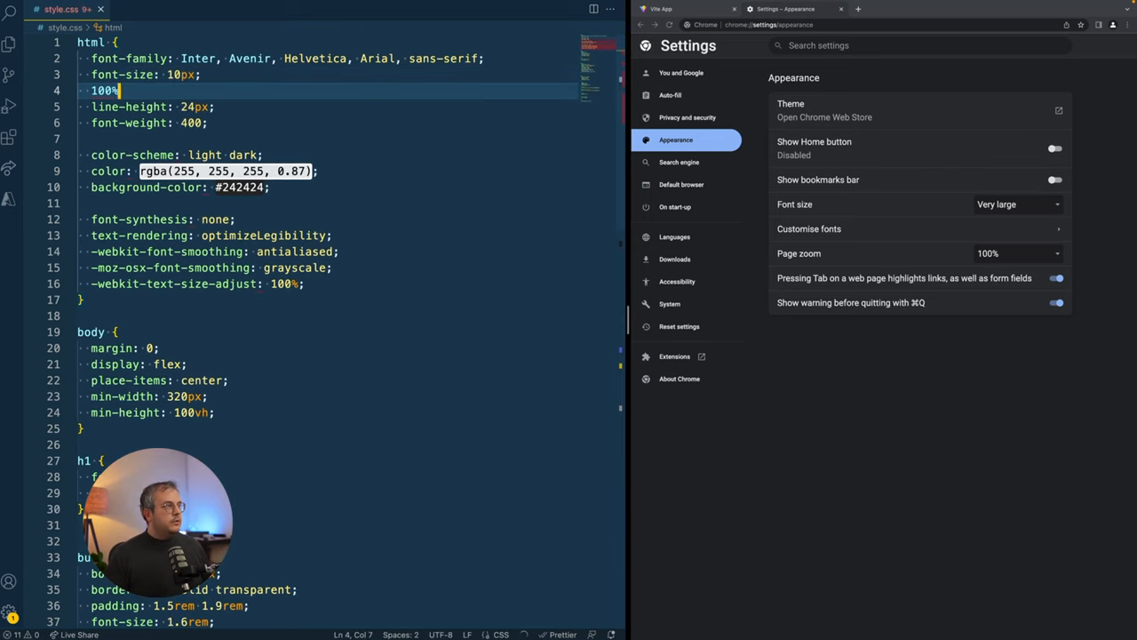
{"action": "type", "text": "16px"}
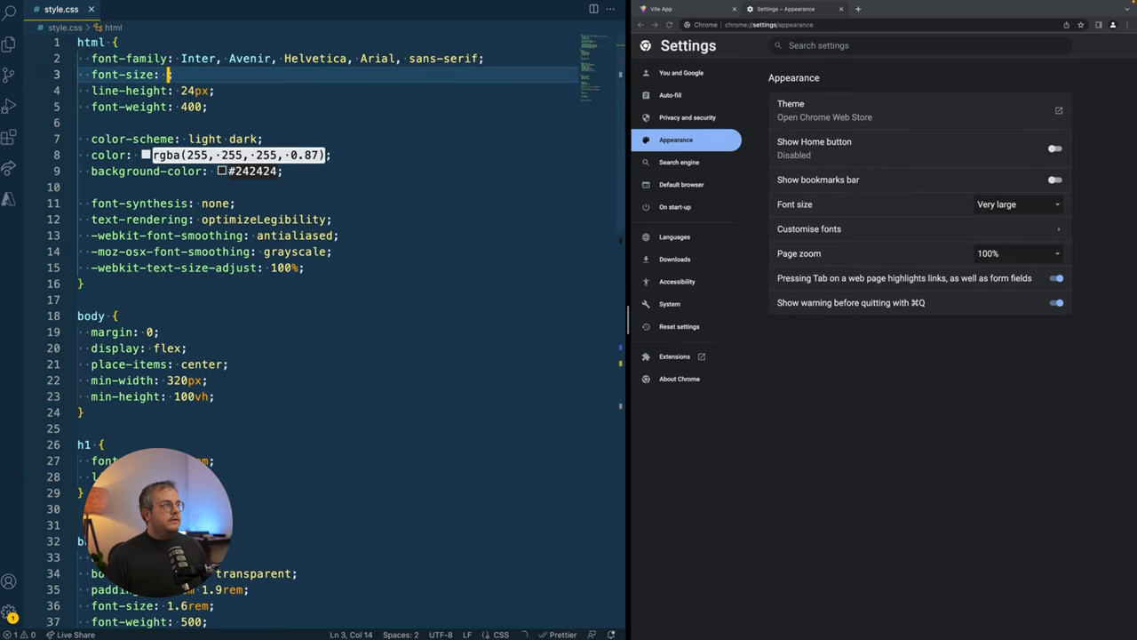
{"action": "type", "text": "62.5"}
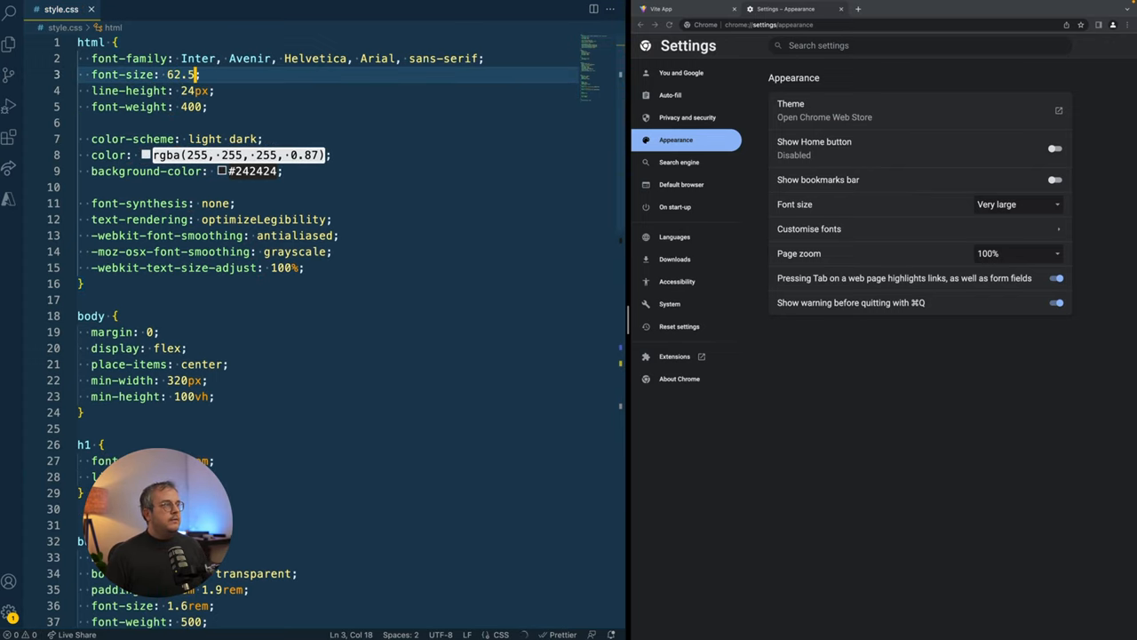
{"action": "left_click", "coordinate": [661, 9]}
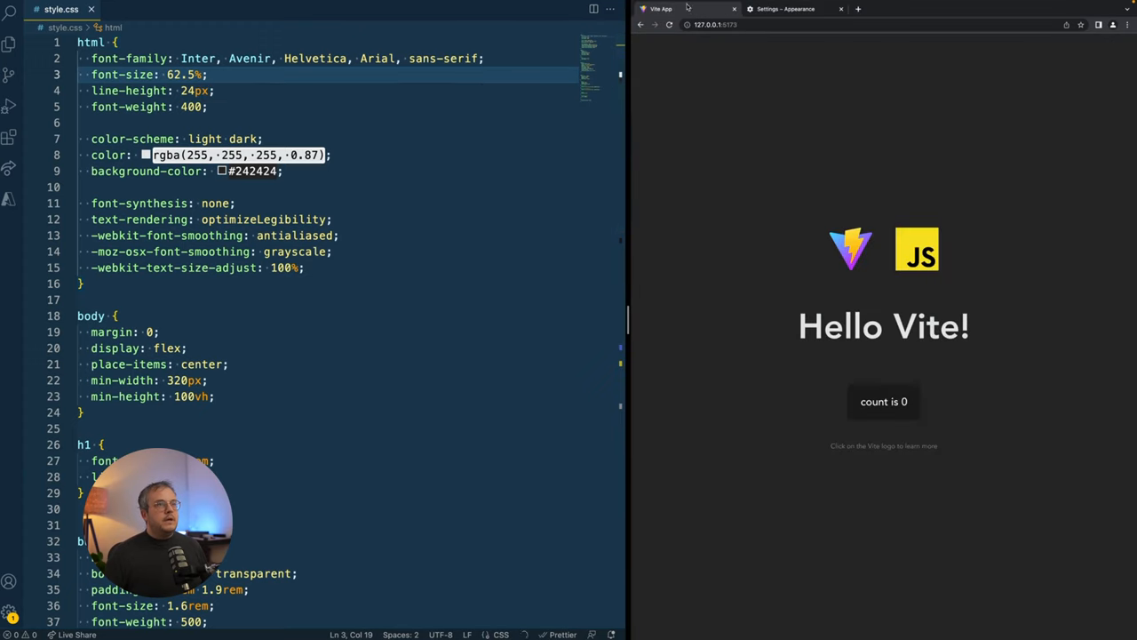
{"action": "mouse_move", "coordinate": [705, 387]}
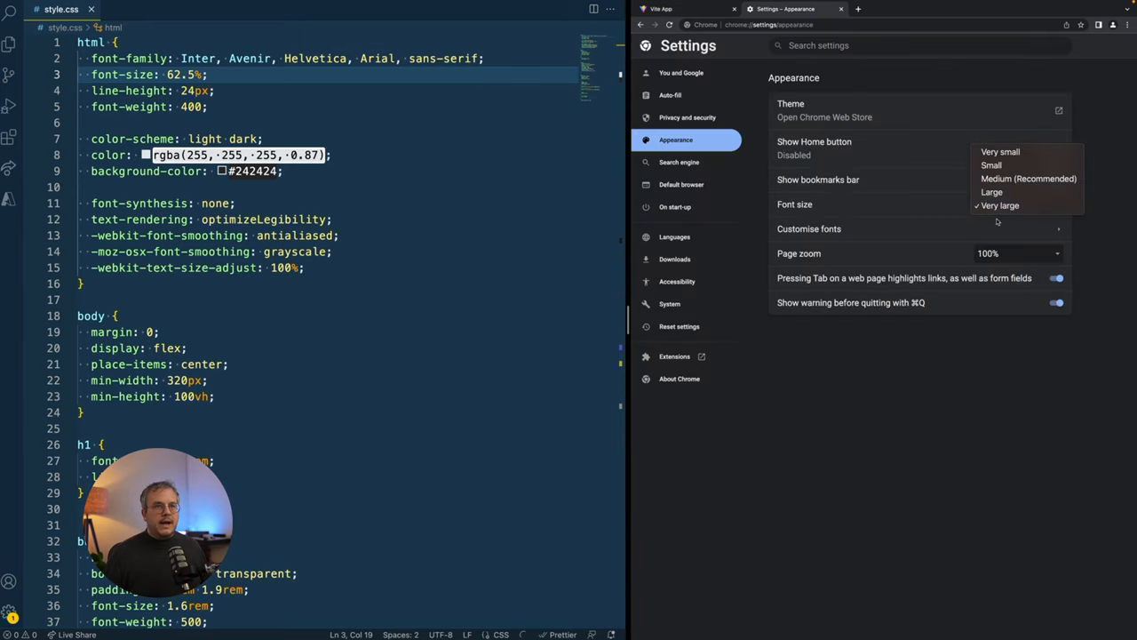
{"action": "left_click", "coordinate": [676, 9]}
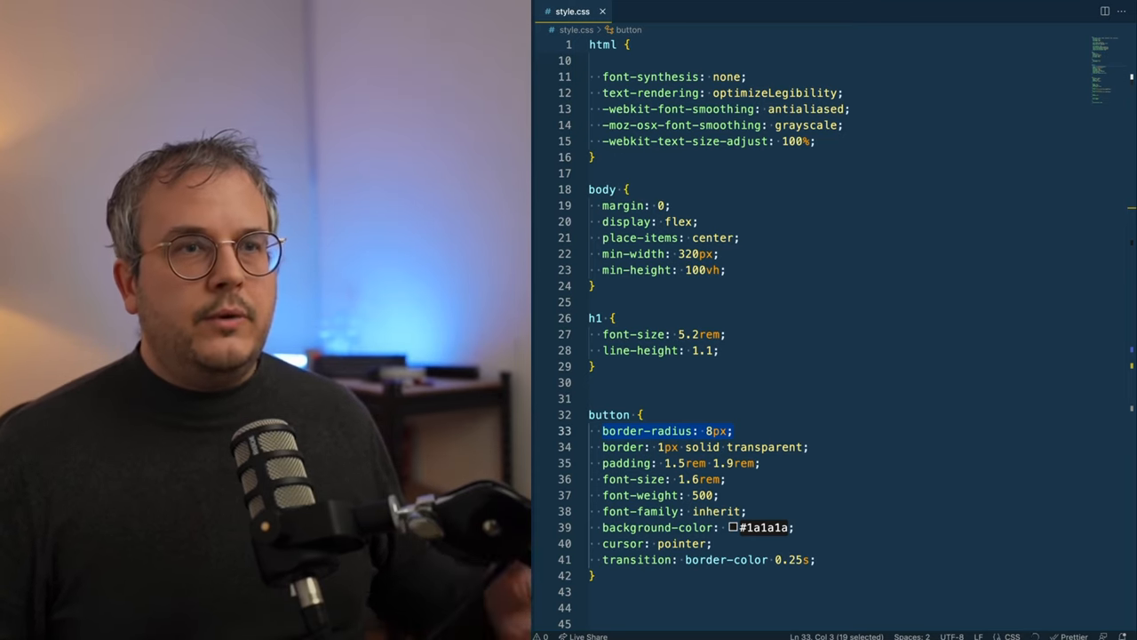
- Set the button's border-radius to 0.8rem
{"action": "left_click", "coordinate": [760, 462]}
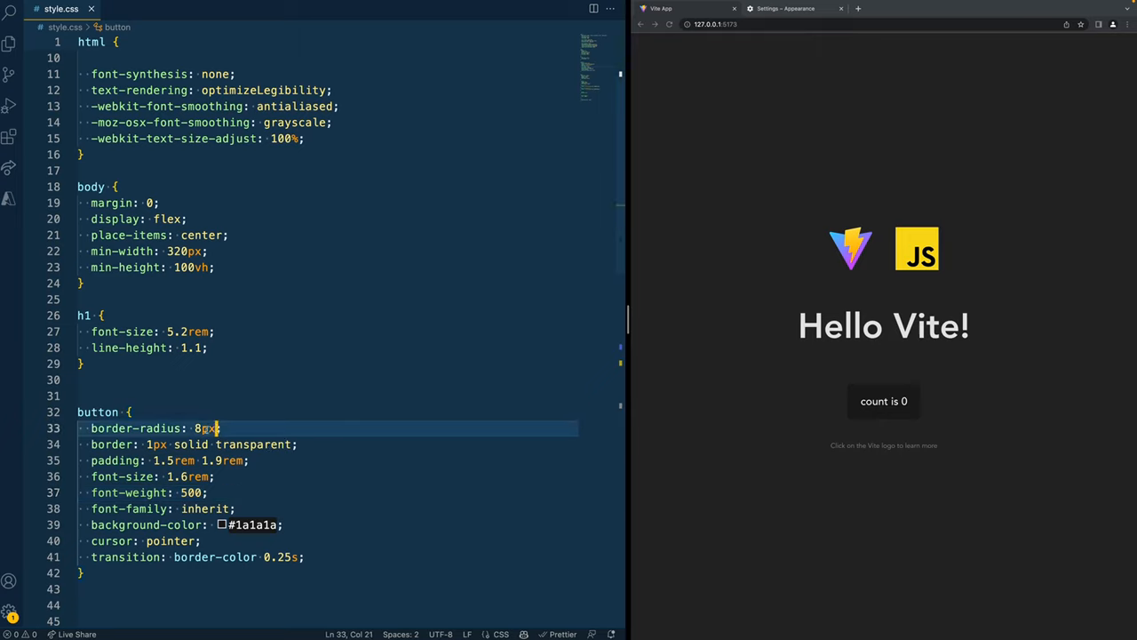
{"action": "type", "text": "0.8rem"}
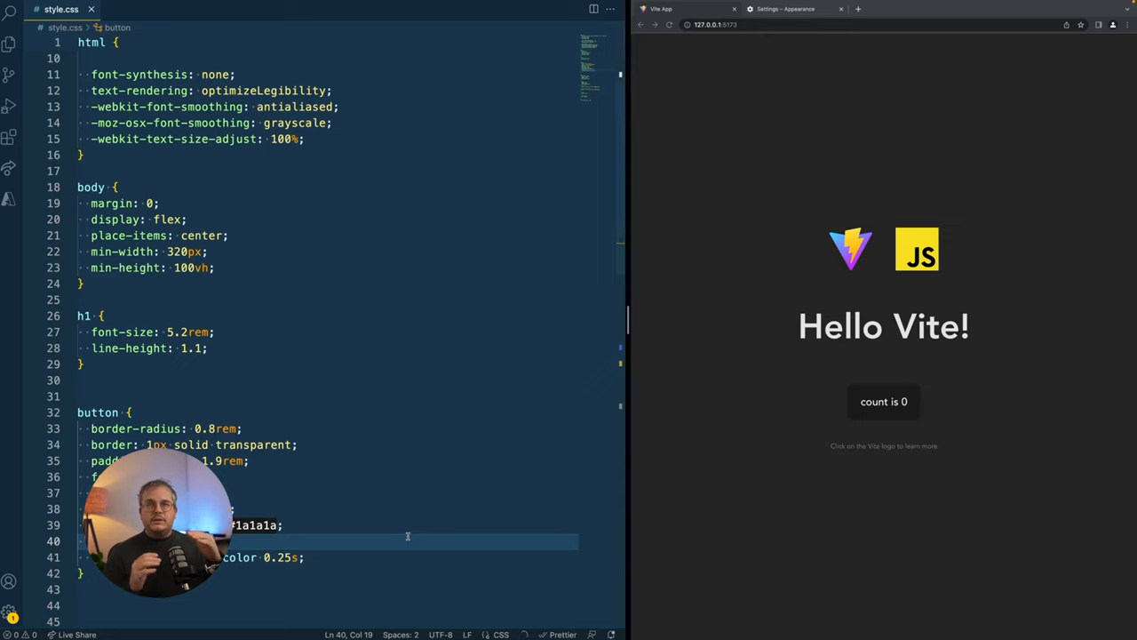
- In index.html add div.grand-parent > div.parent > h2 'Hello this is an EM text.' after the h1
{"action": "left_click", "coordinate": [134, 380]}
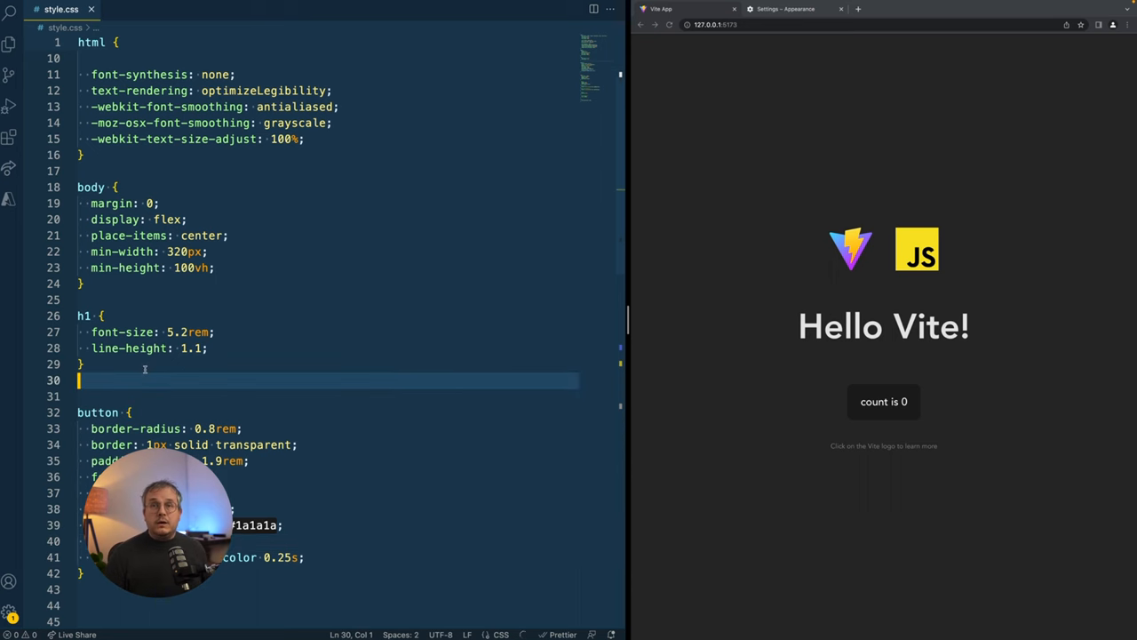
{"action": "type", "text": "index."}
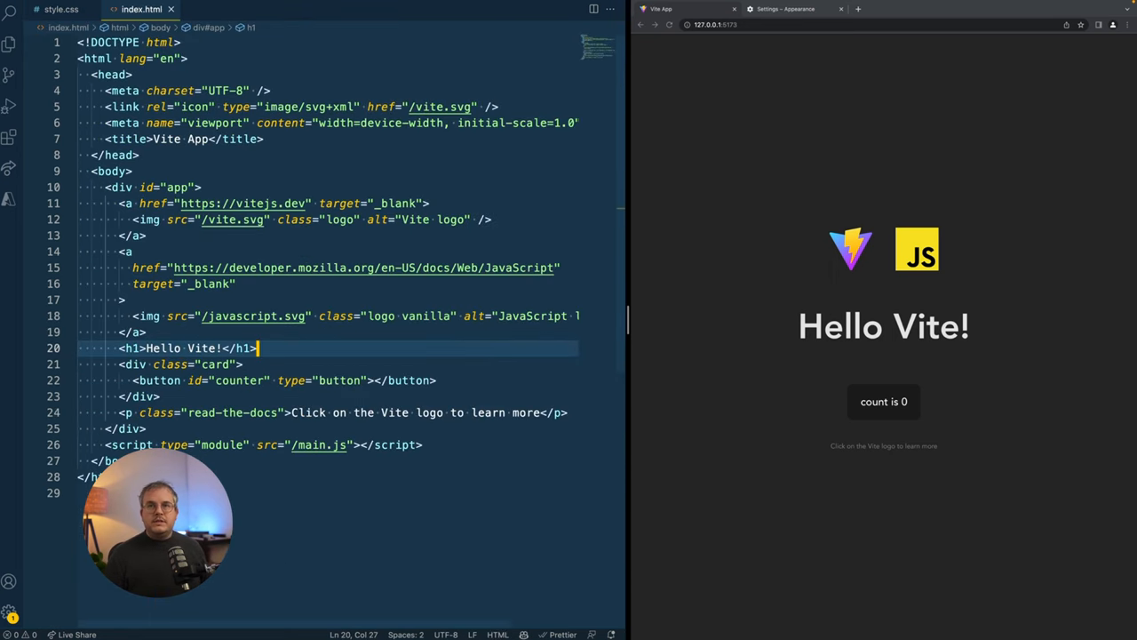
{"action": "key", "text": "enter"}
{"action": "type", "text": "<div ></div>"}
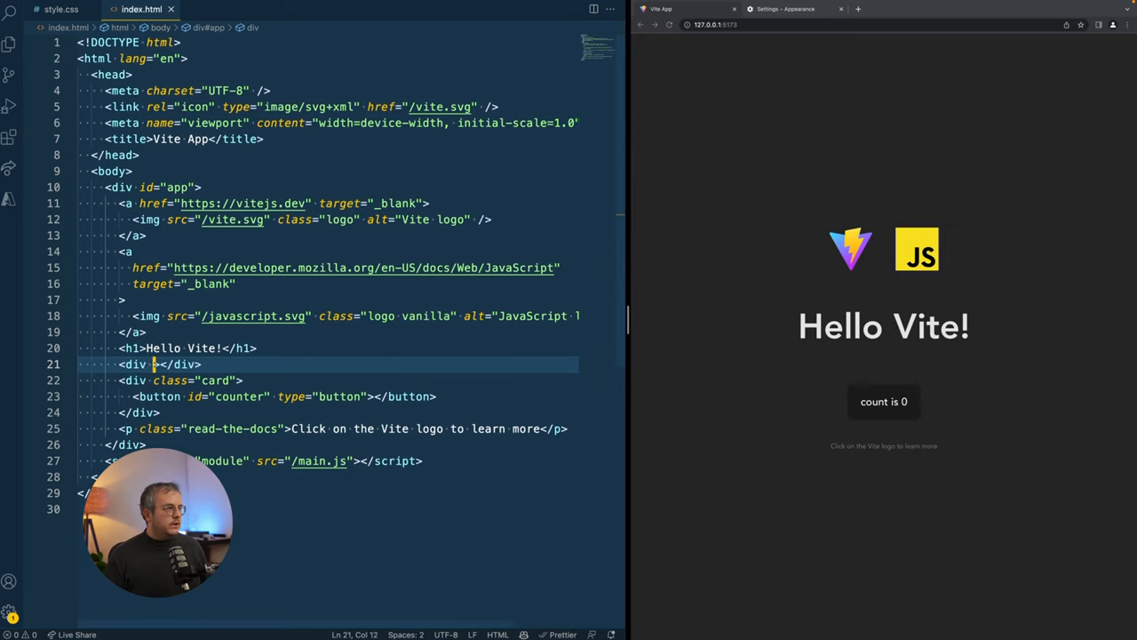
{"action": "type", "text": "class=\"grand-parent"}
{"action": "type", "text": "<div></div>"}
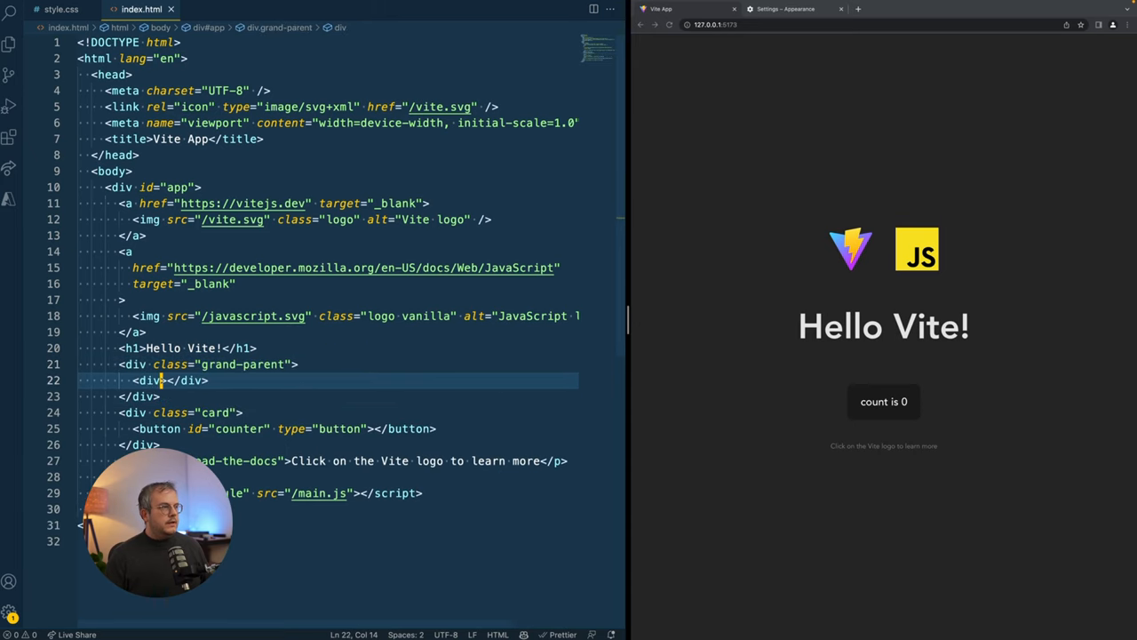
{"action": "type", "text": "class=\"parent\">"}
{"action": "type", "text": "<h2></h2>"}
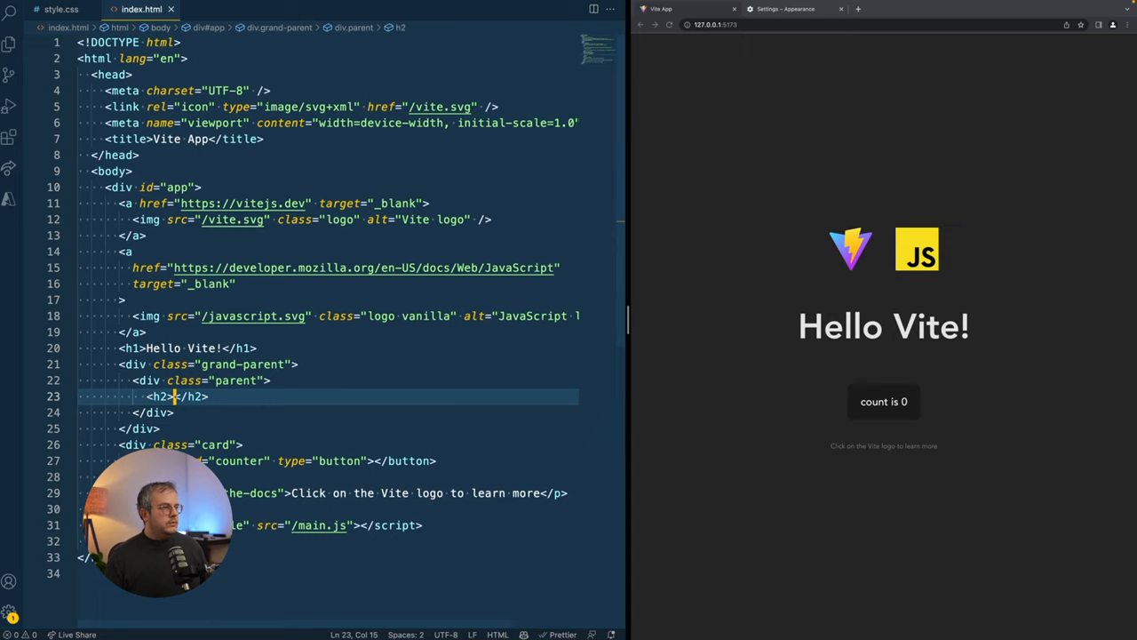
{"action": "type", "text": "Hello this t"}
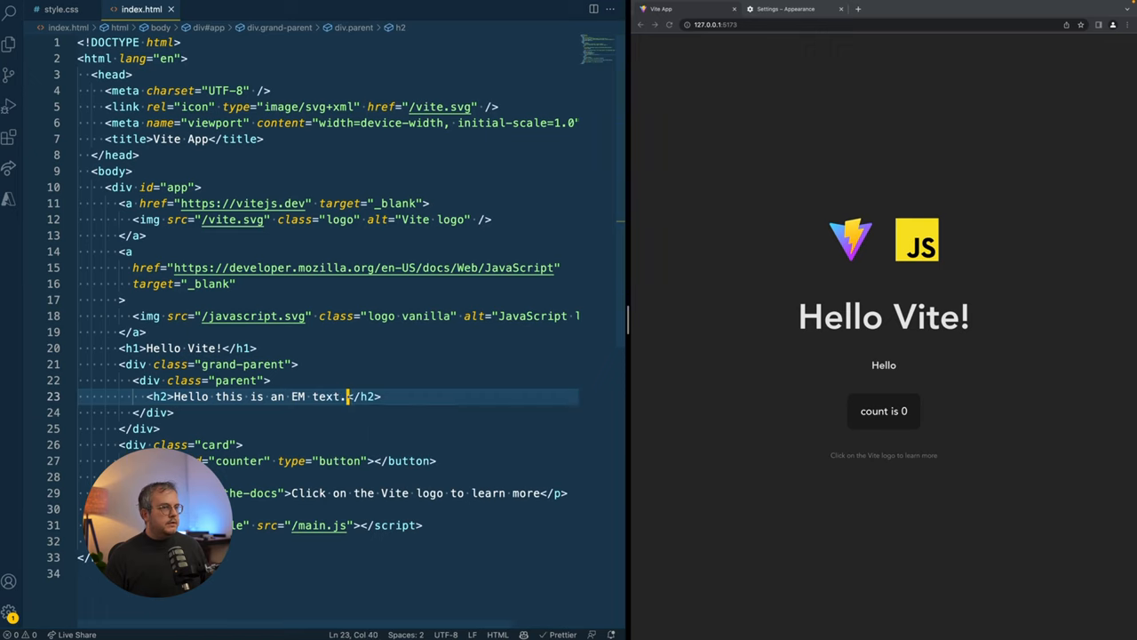
- Add .grand-parent, .parent and h2 { font-size: 2em } rules to style.css and view the page
{"action": "left_click", "coordinate": [60, 9]}
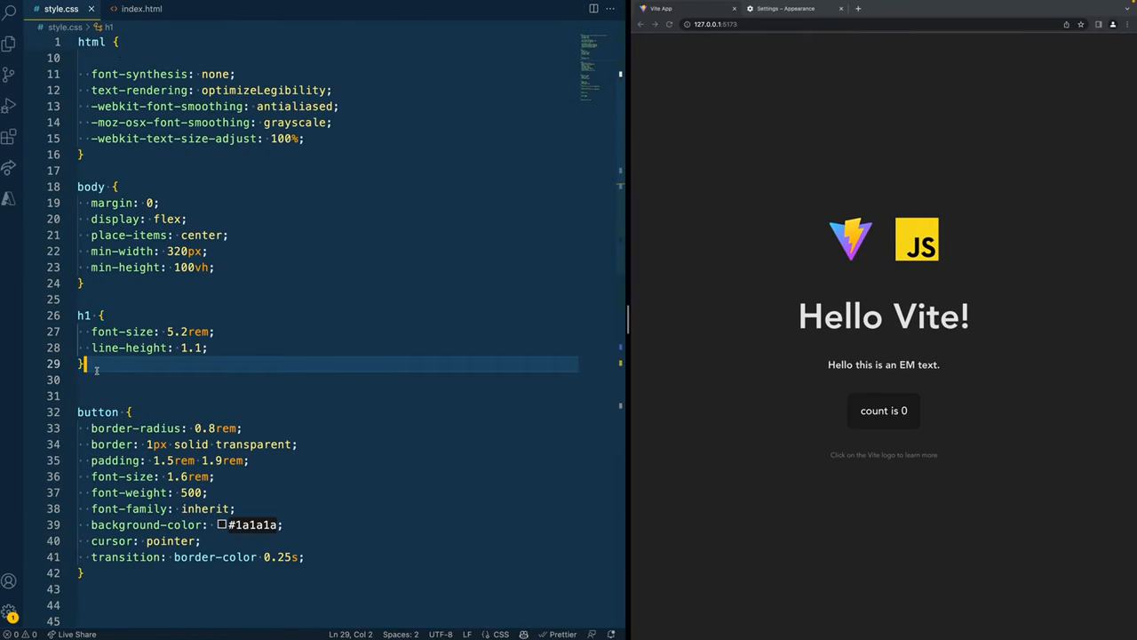
{"action": "type", "text": ".grand-parent {"}
{"action": "type", "text": "font-size: 2em;"}
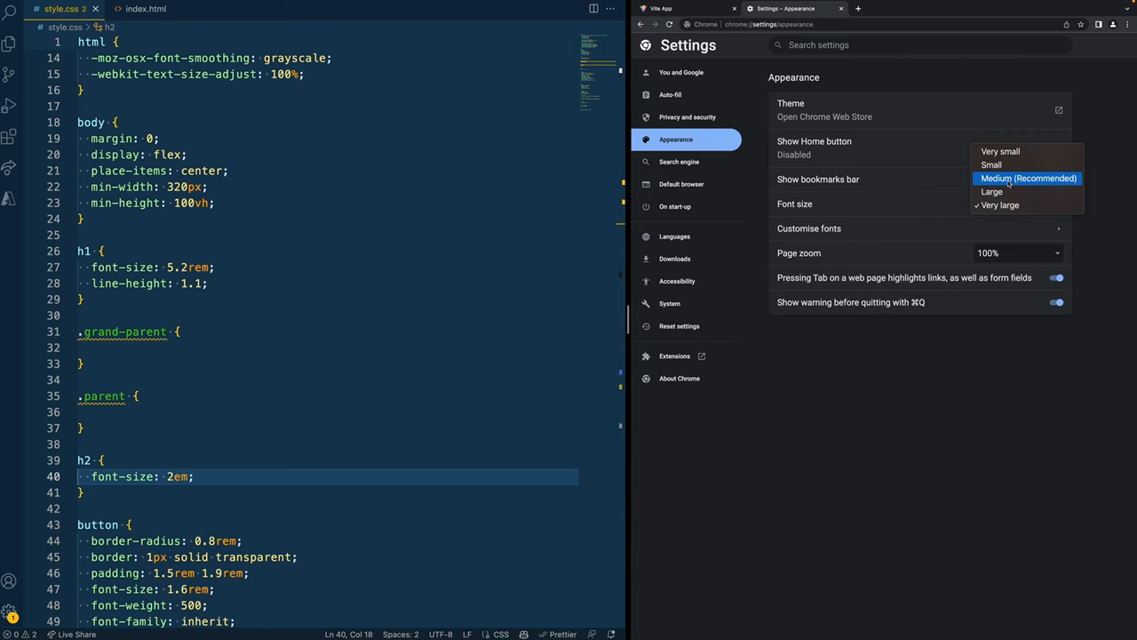
{"action": "left_click", "coordinate": [662, 7]}
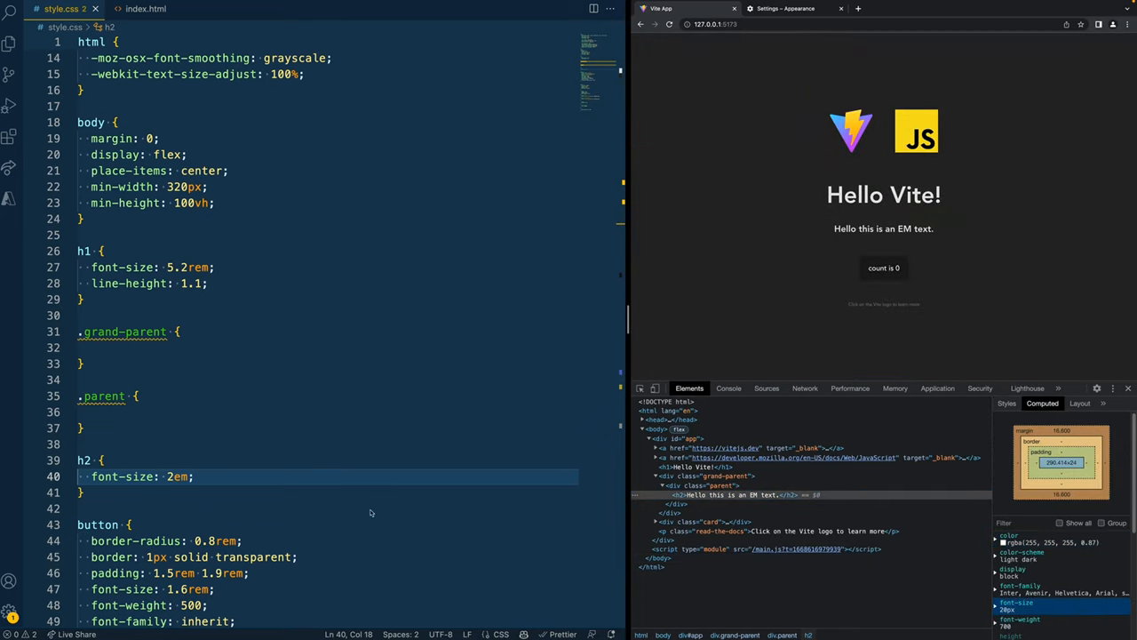
- Give .grand-parent font-size 20px and .parent font-size 2em so the h2 compounds larger
{"action": "scroll", "scroll_direction": "up", "scroll_amount": 3}
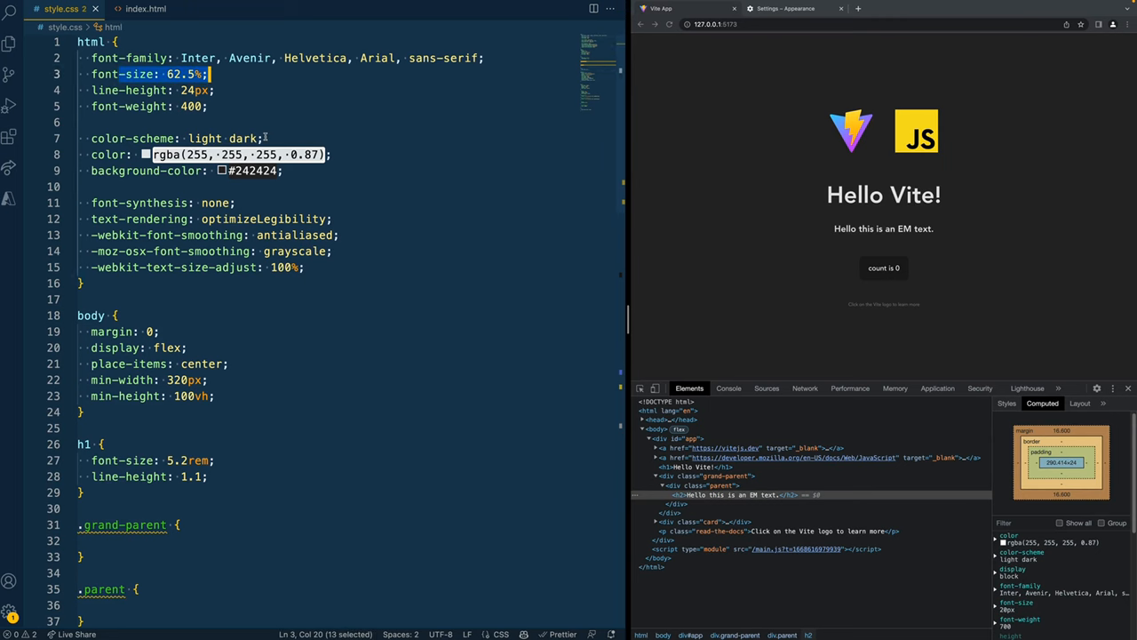
{"action": "scroll", "scroll_direction": "down", "scroll_amount": 3}
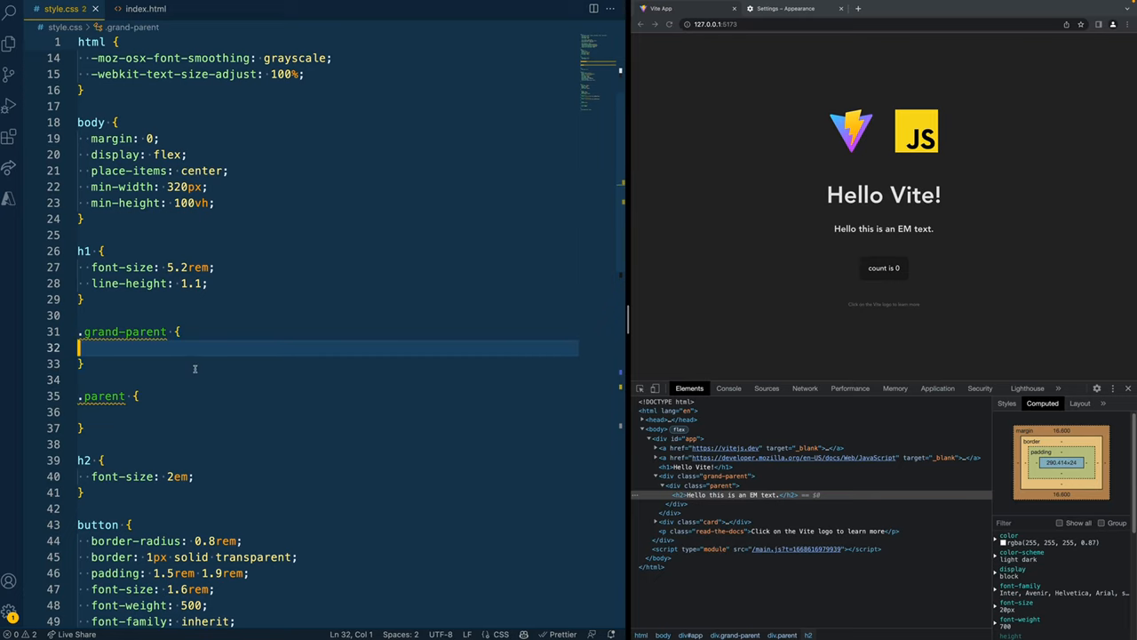
{"action": "type", "text": "font-size:"}
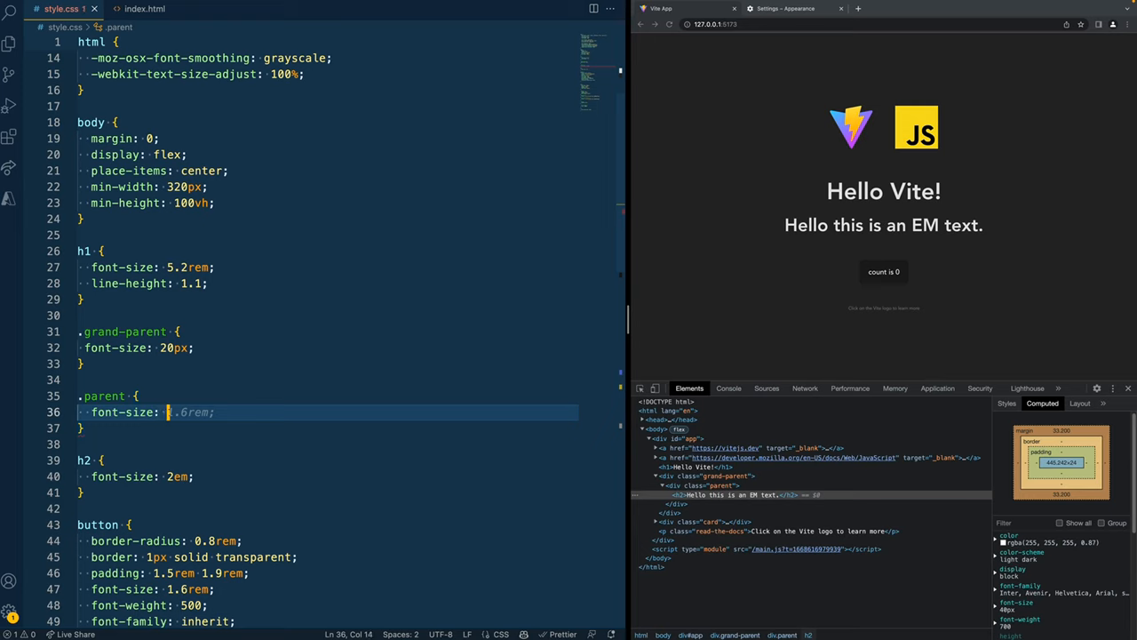
{"action": "type", "text": "2em;"}
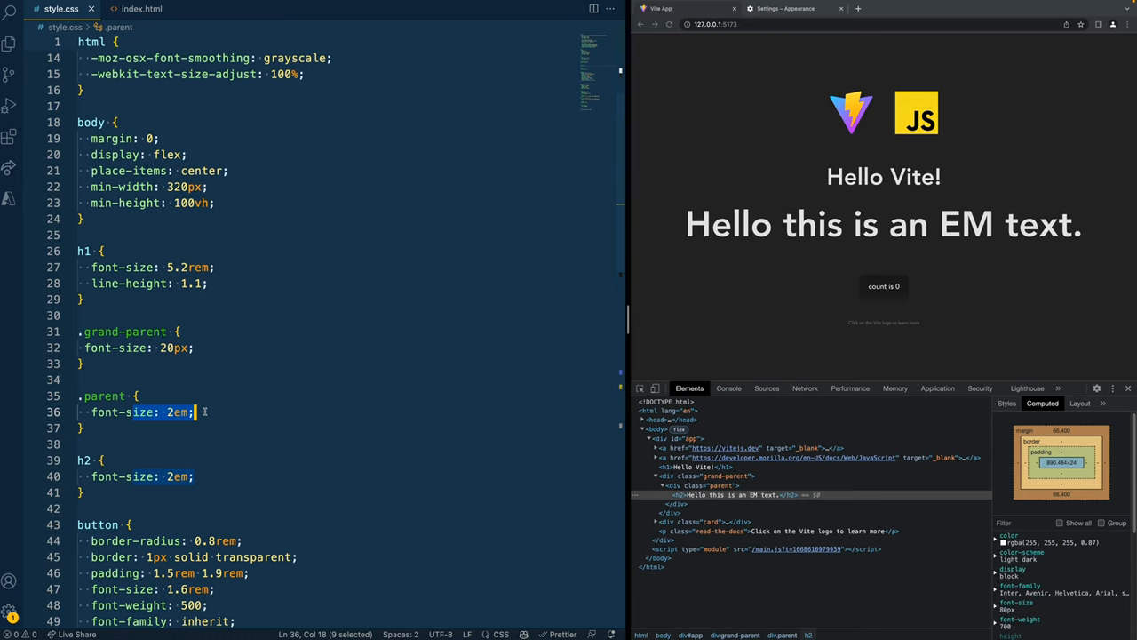
{"action": "mouse_move", "coordinate": [199, 400]}
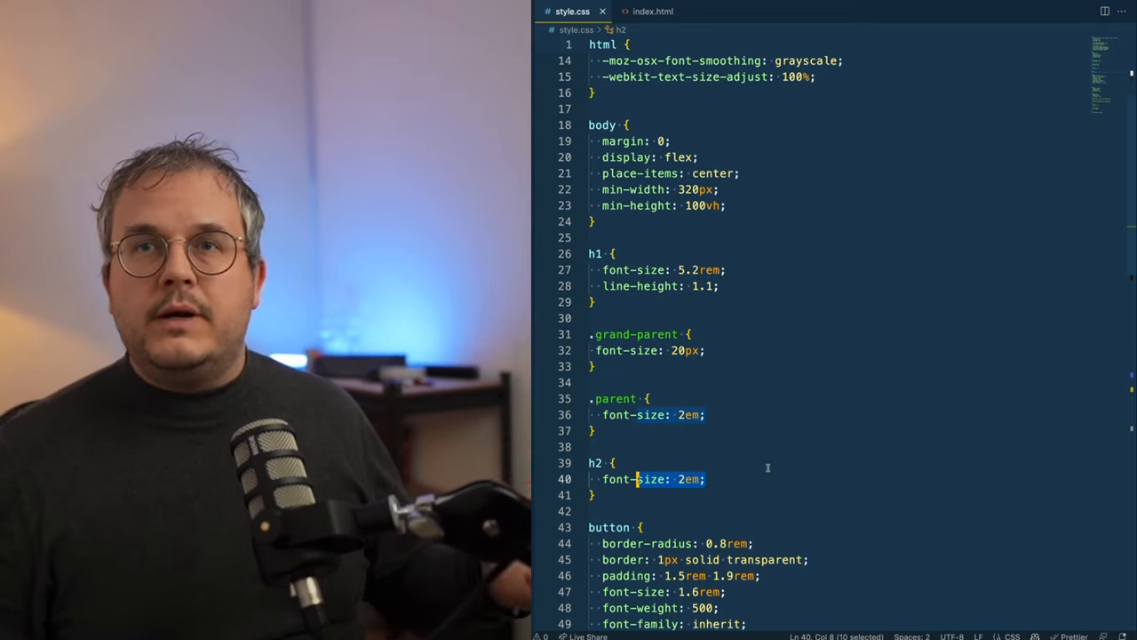
{"action": "mouse_move", "coordinate": [762, 462]}
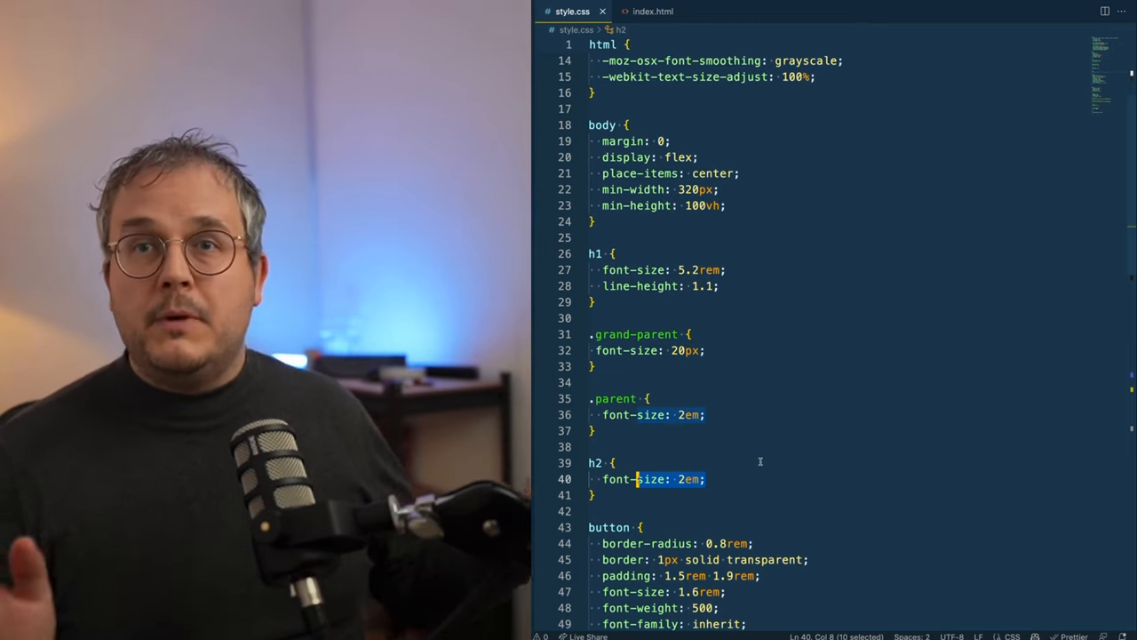